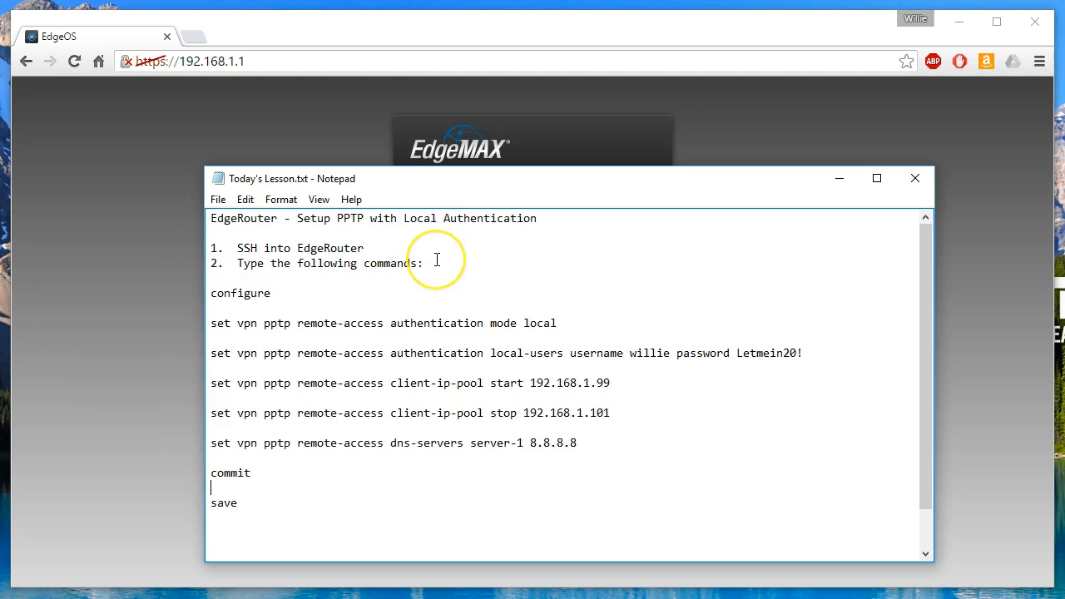
pyautogui.moveTo(477, 281)
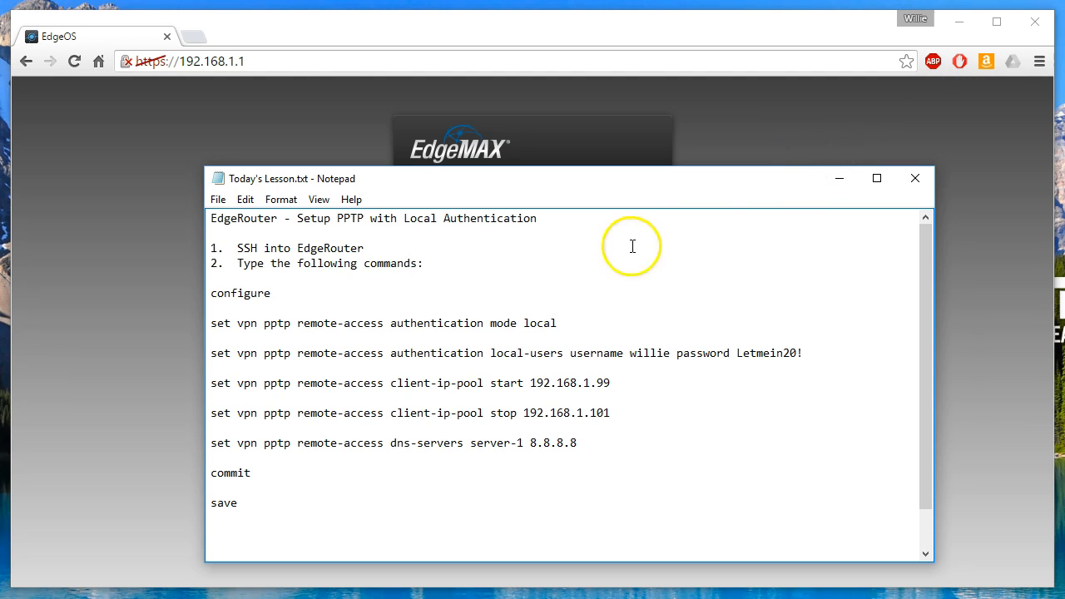
pyautogui.moveTo(254, 296)
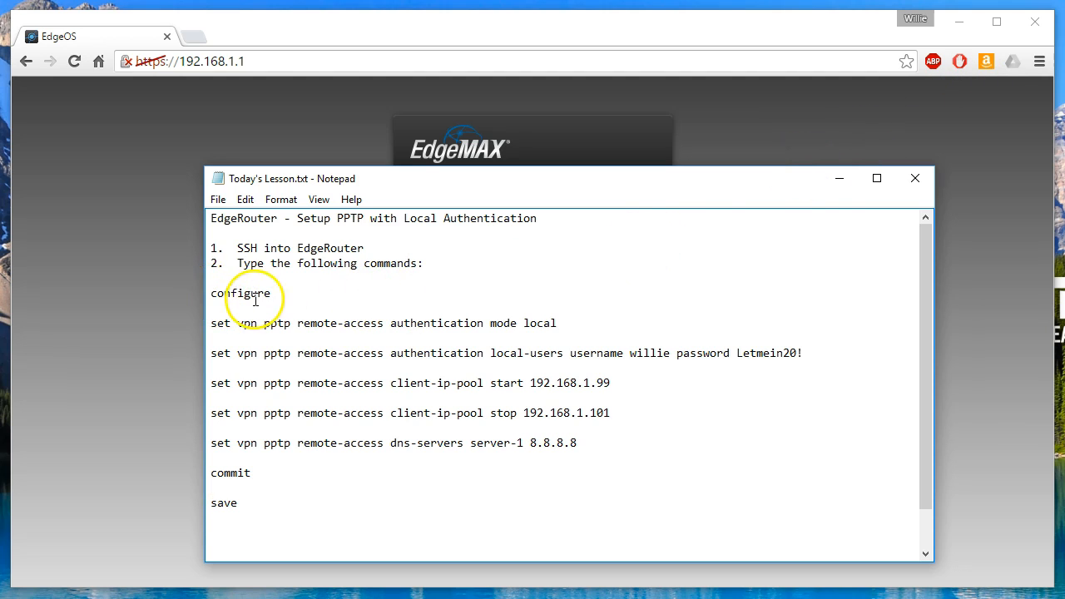
pyautogui.moveTo(374, 316)
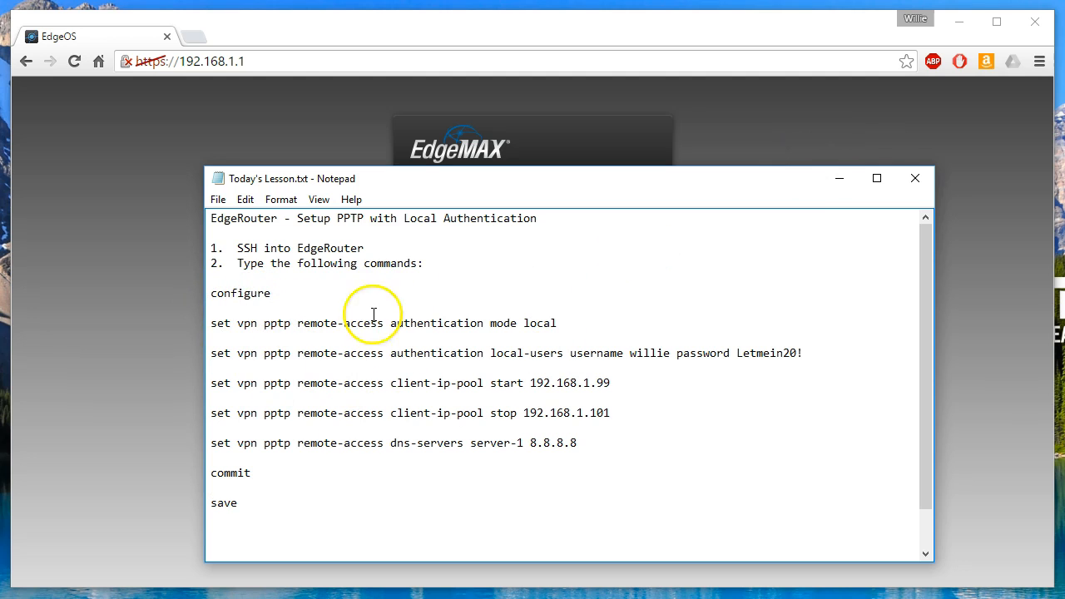
pyautogui.moveTo(742, 266)
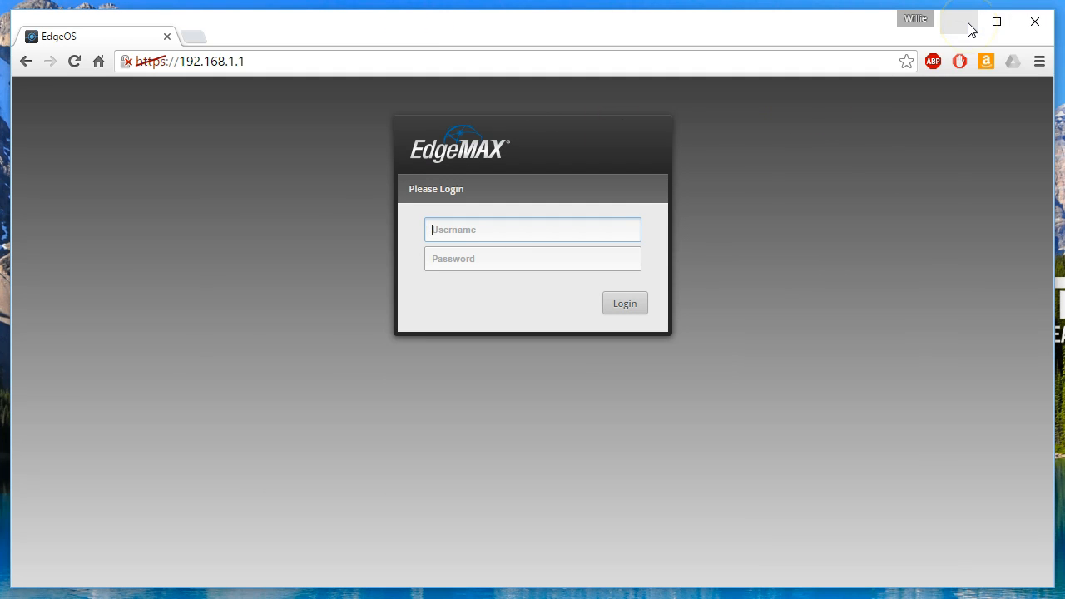
# Minimize the browser, launch PuTTY and open an SSH session to 192.168.1.1
pyautogui.click(960, 21)
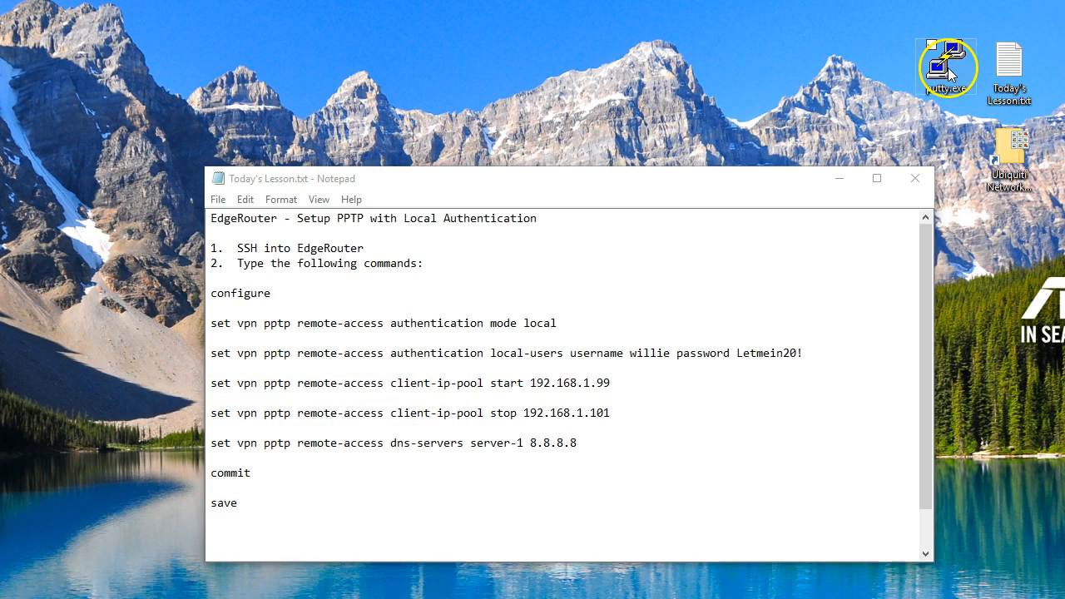
pyautogui.doubleClick(945, 67)
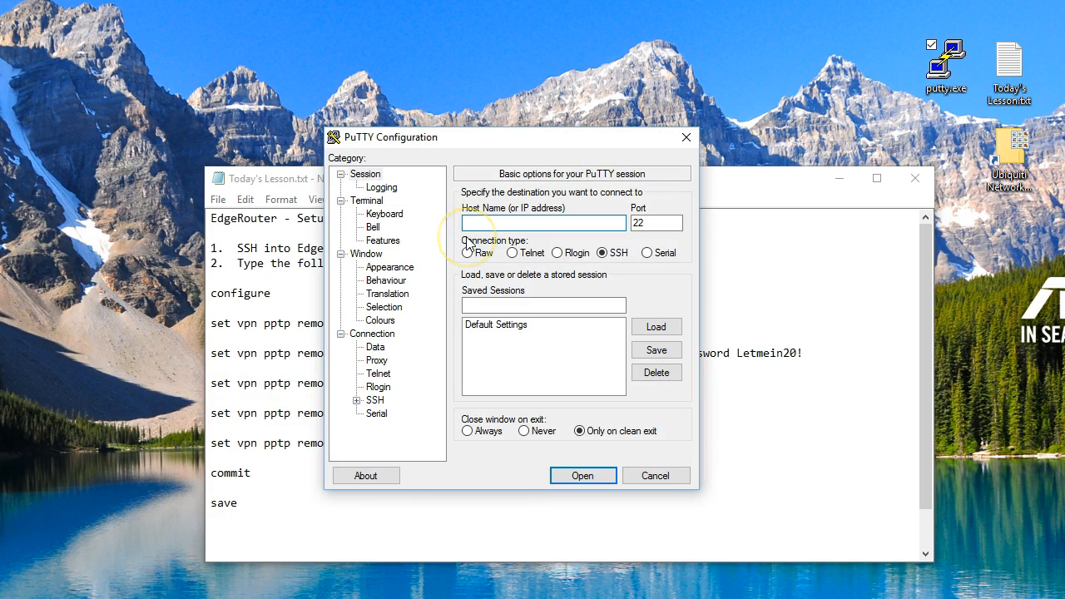
pyautogui.write('192.168.1')
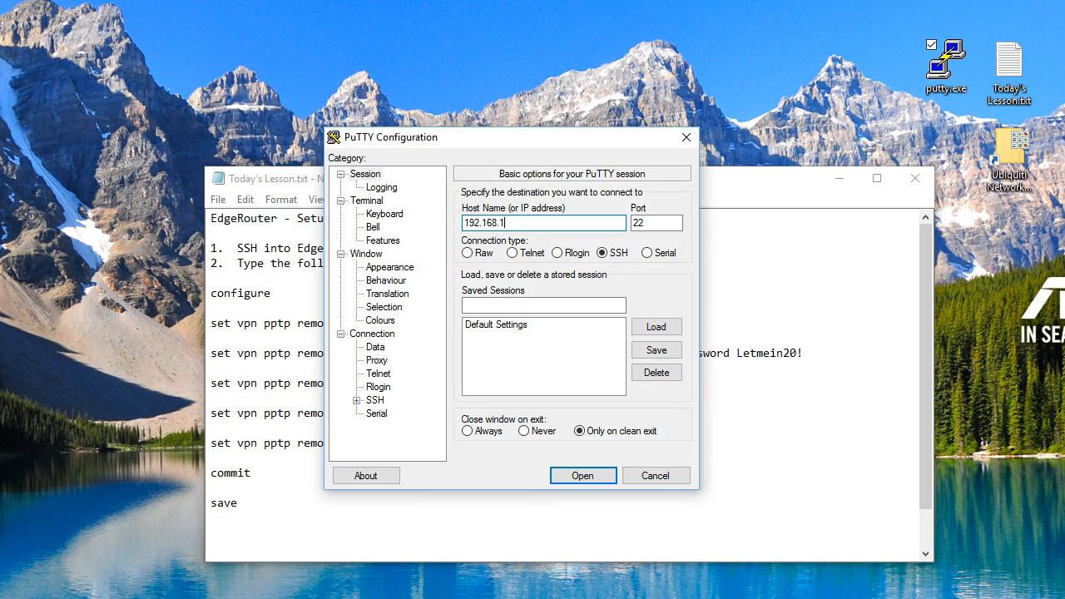
pyautogui.click(582, 474)
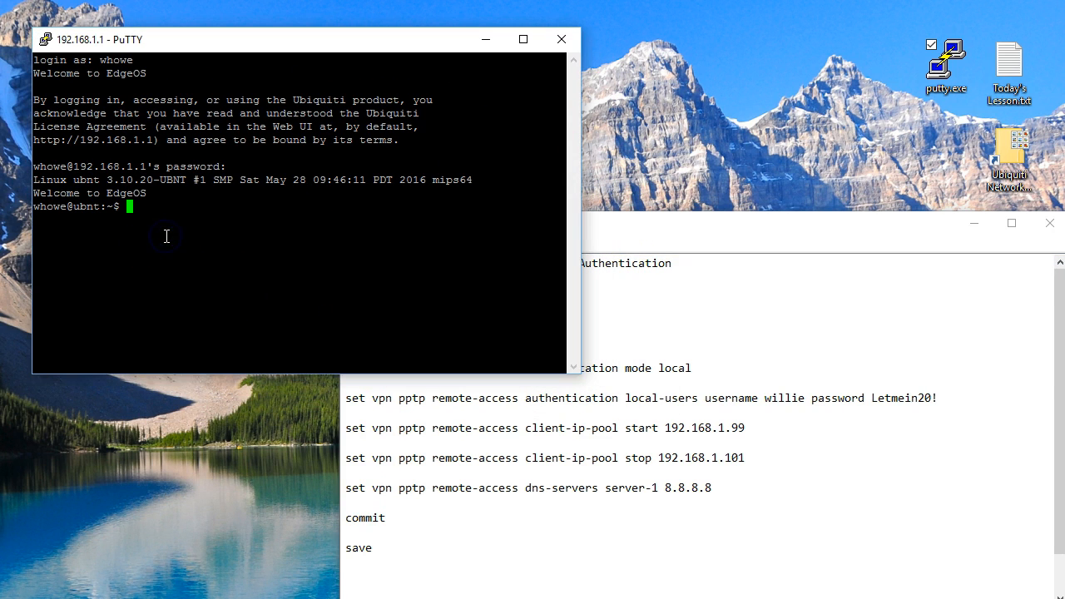
# Enter EdgeOS configuration mode, then scroll the lesson notes to the authentication commands
pyautogui.write('configure')
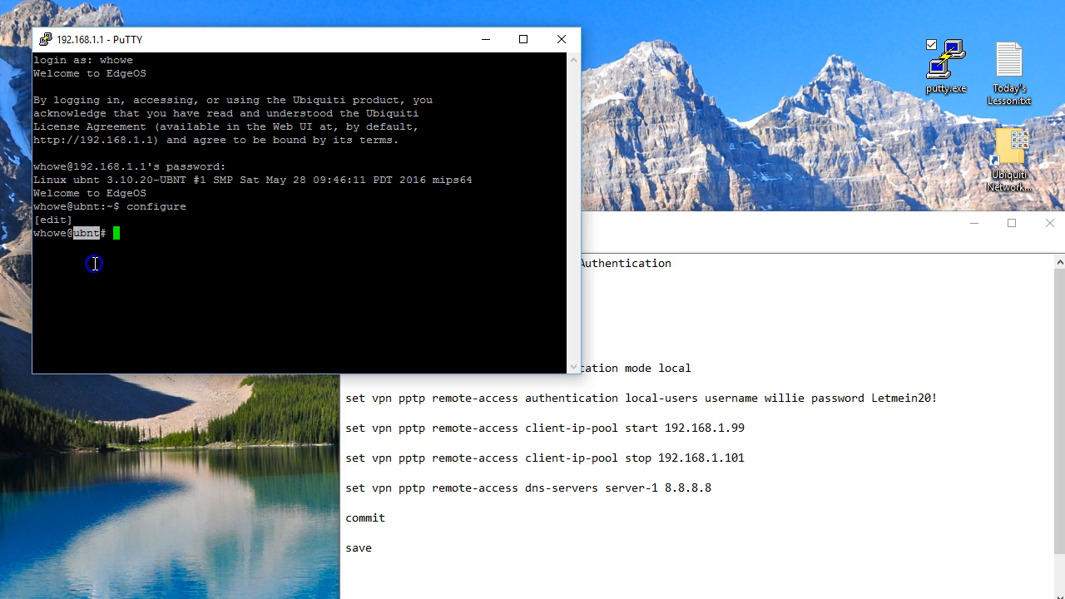
pyautogui.click(678, 231)
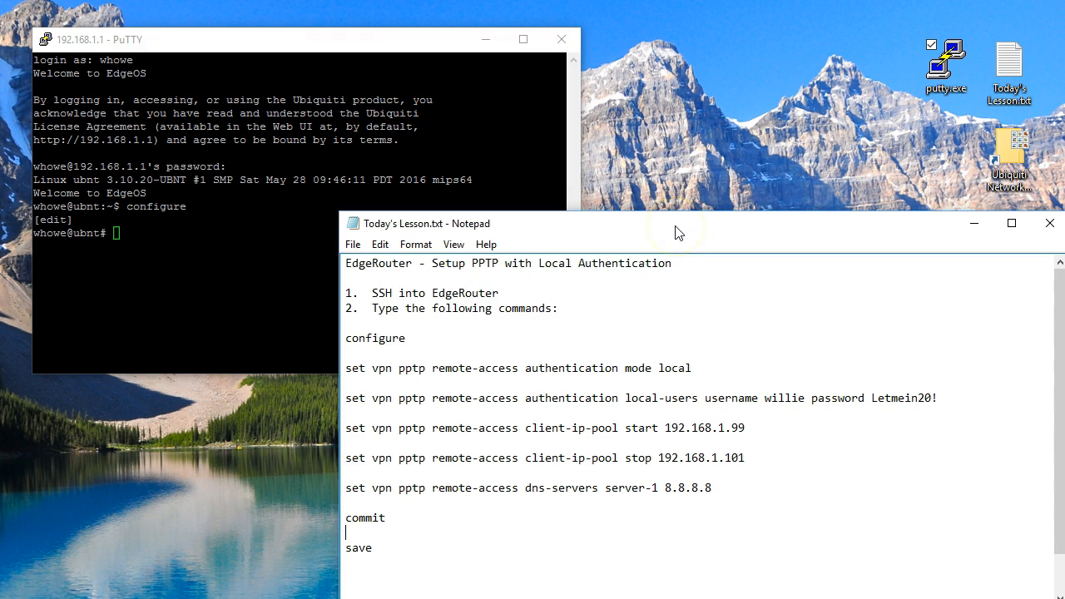
pyautogui.moveTo(464, 352)
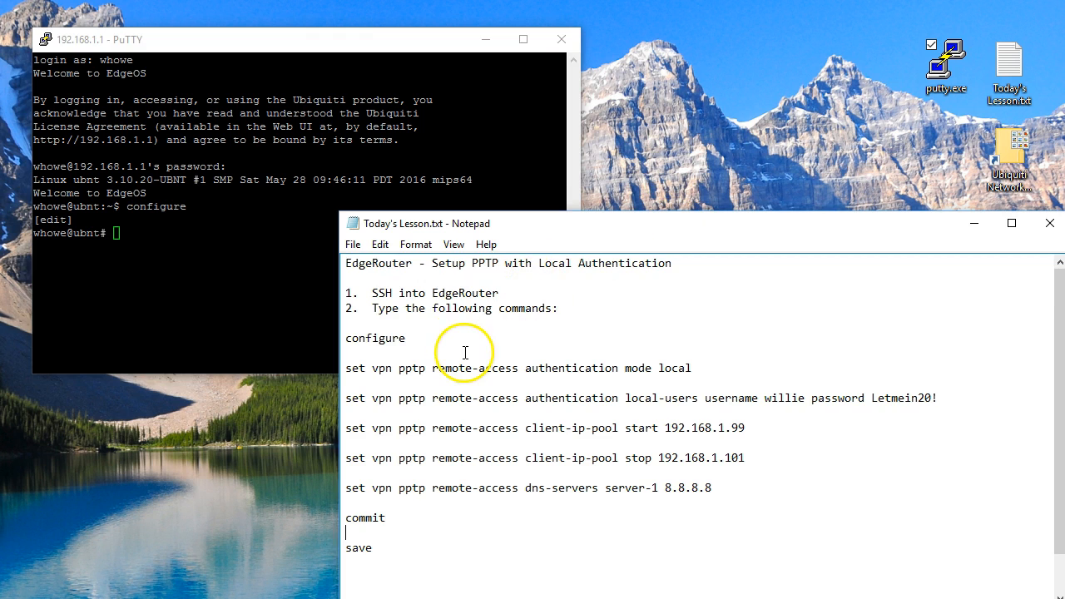
pyautogui.scroll(-3)
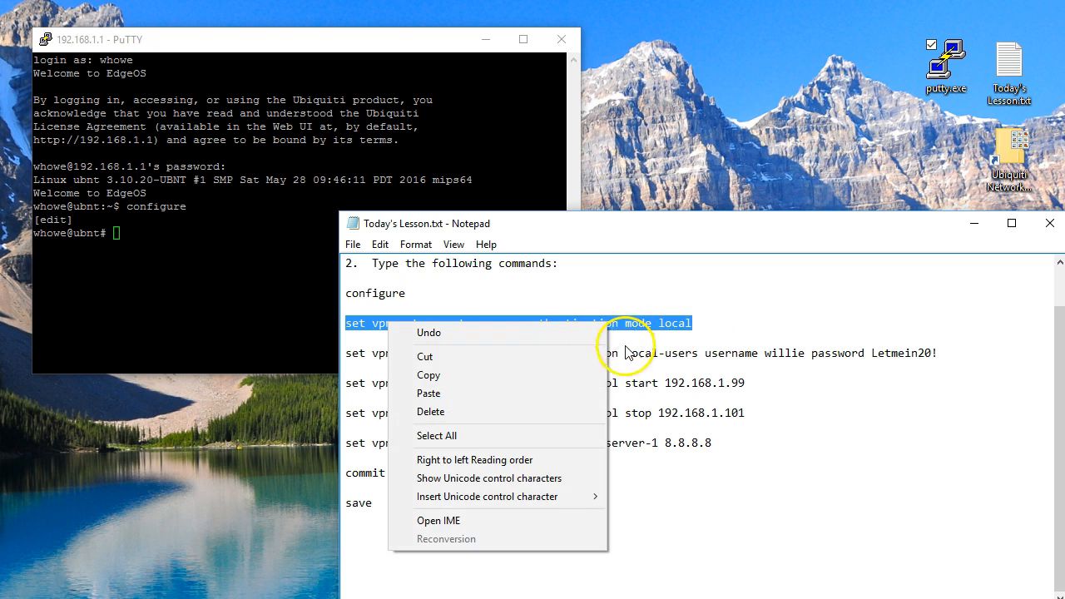
# Set PPTP remote-access authentication mode to local, then select the willie user command in the notes
pyautogui.click(141, 234)
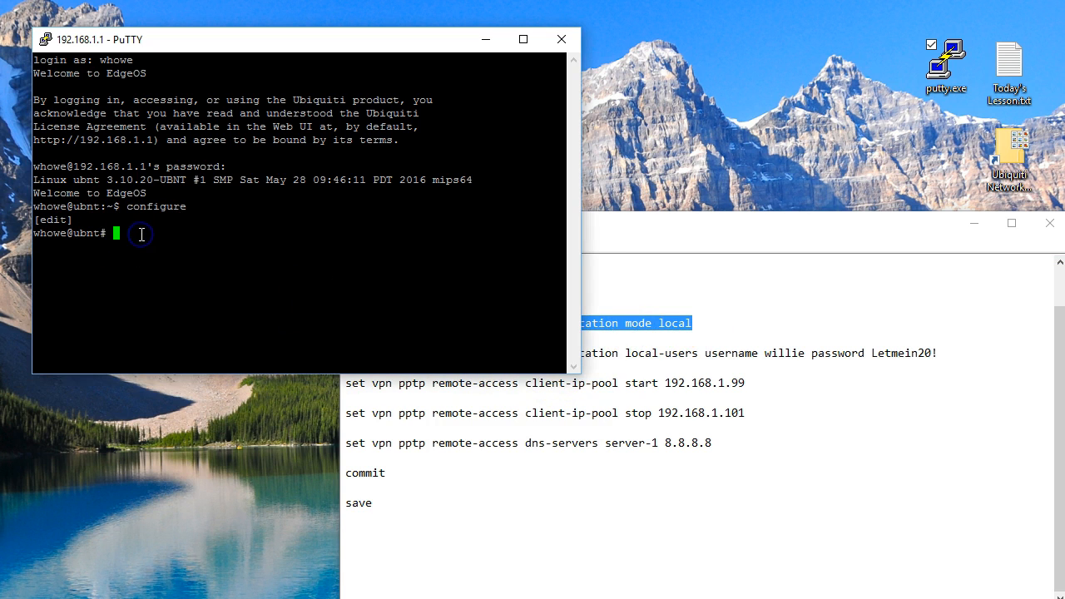
pyautogui.write('set vpn pptp remote-access authentication mode local')
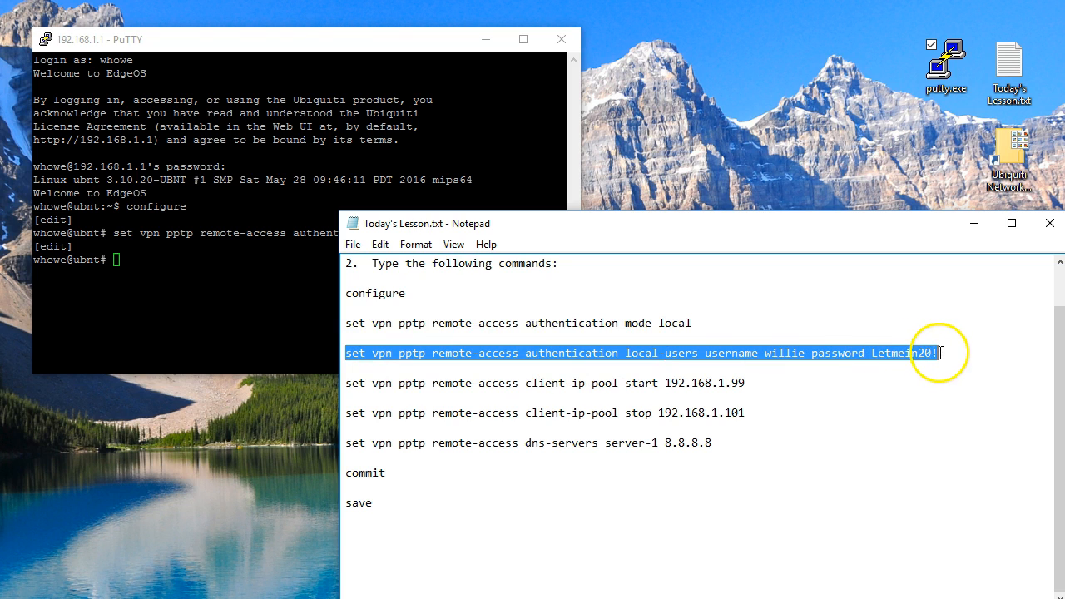
pyautogui.click(956, 352)
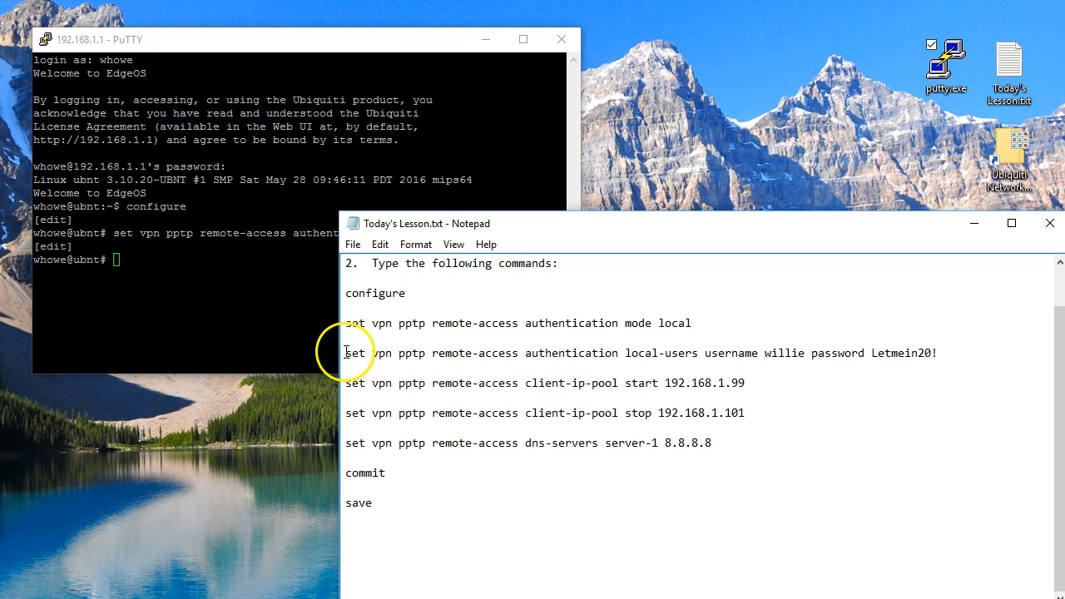
pyautogui.moveTo(345, 353); pyautogui.dragTo(935, 353)
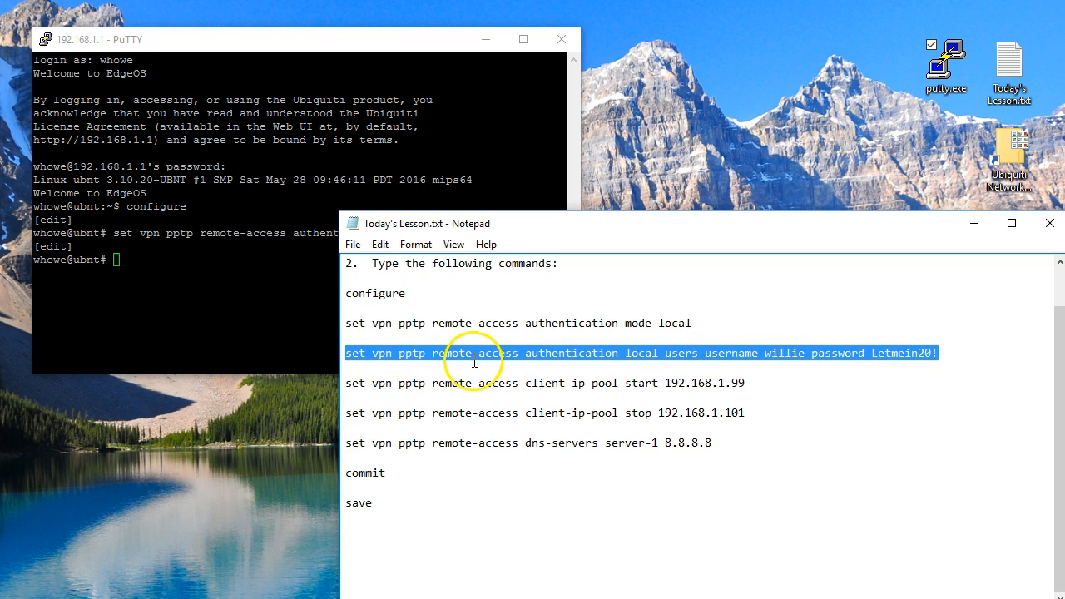
pyautogui.moveTo(553, 358)
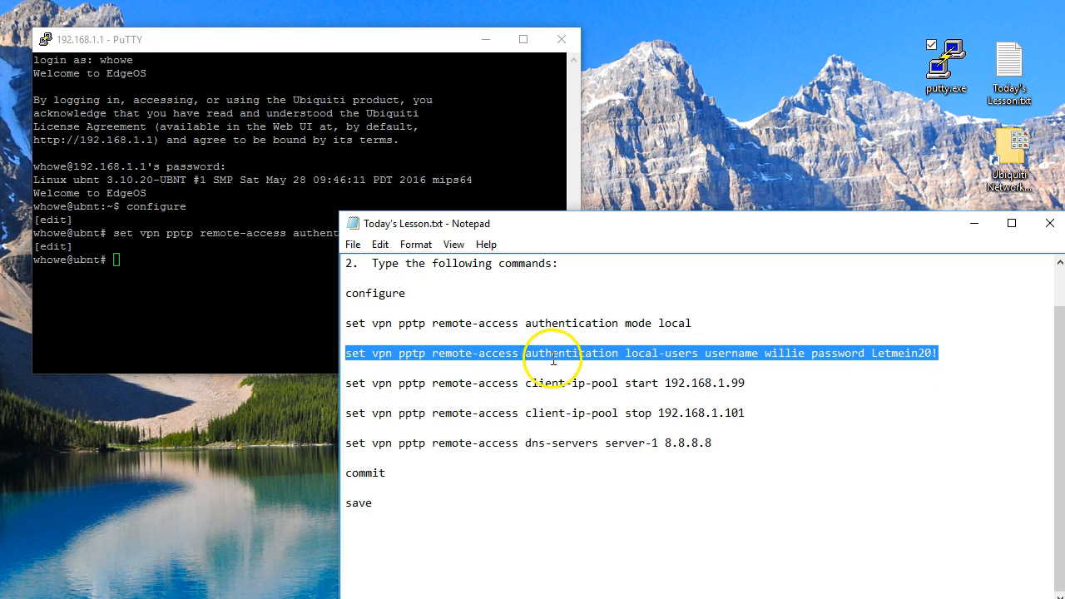
pyautogui.moveTo(692, 354)
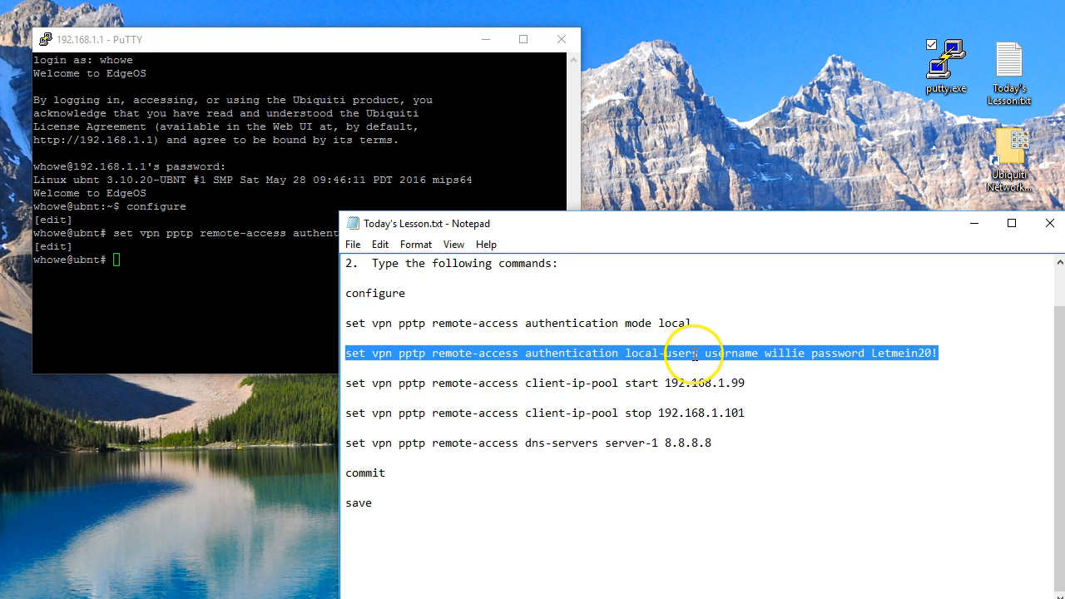
pyautogui.moveTo(848, 357)
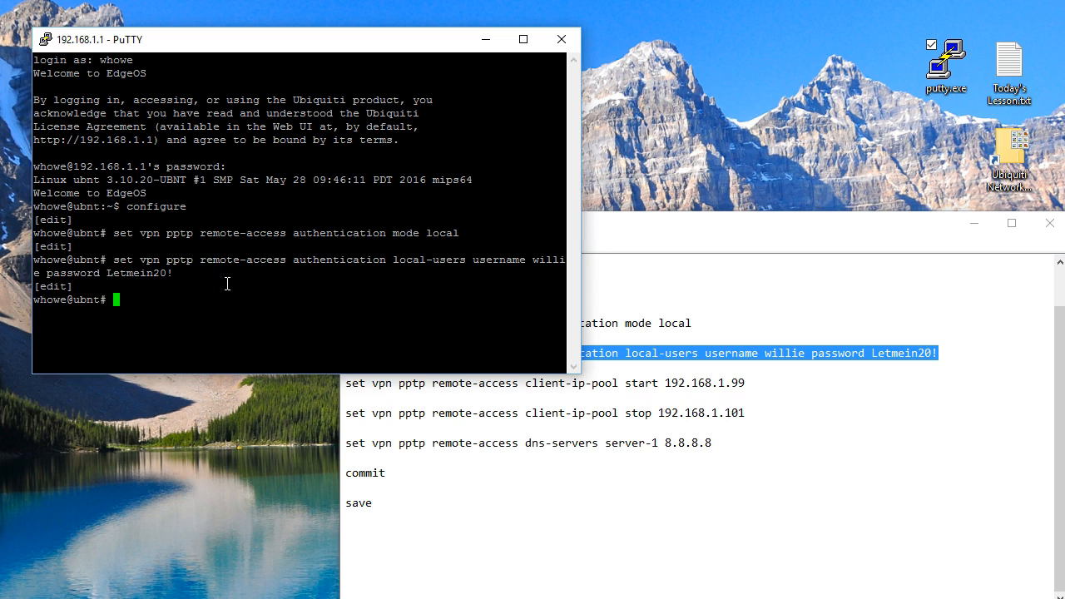
pyautogui.moveTo(823, 336)
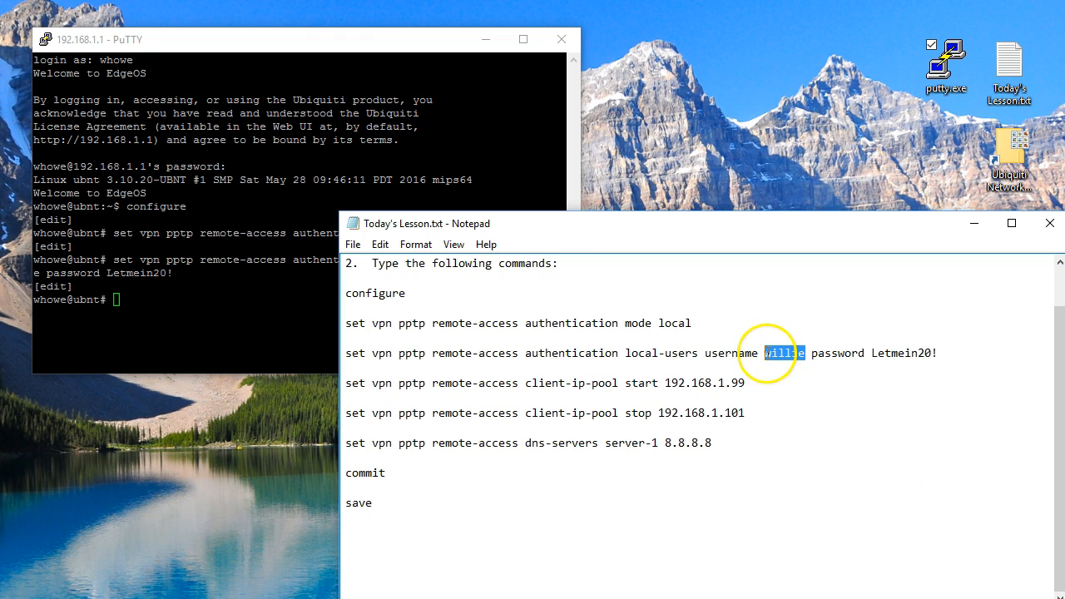
# Change the username in the notes command to john
pyautogui.write('john')
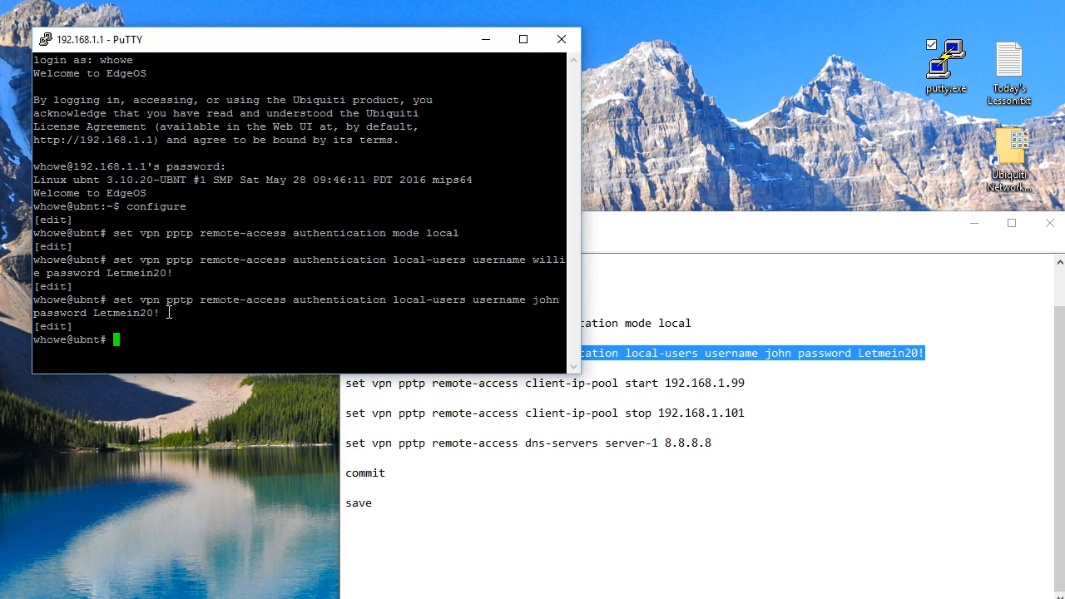
pyautogui.moveTo(504, 170)
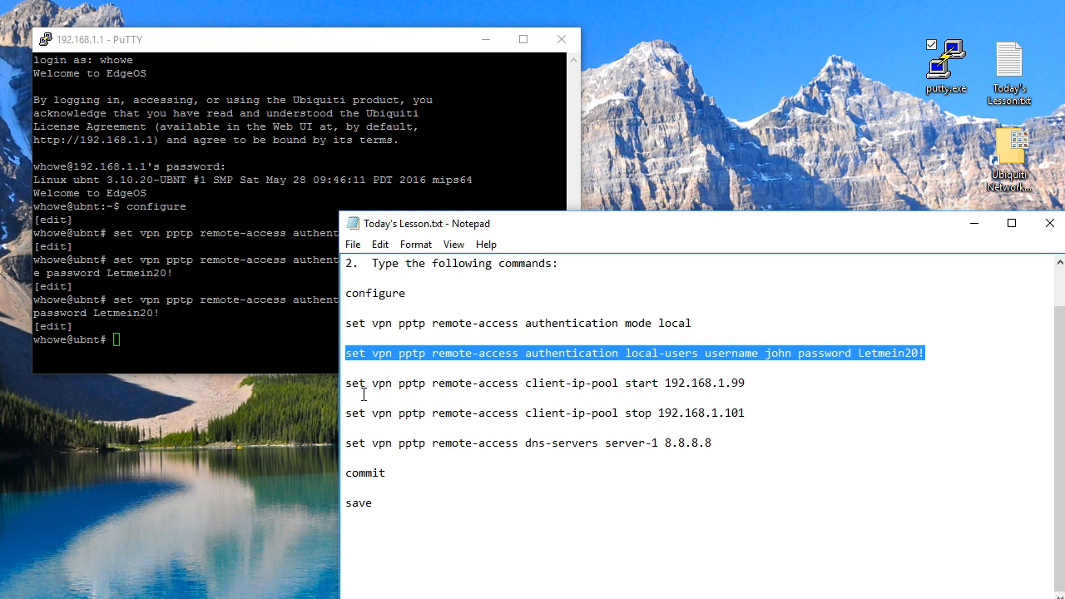
pyautogui.moveTo(338, 382)
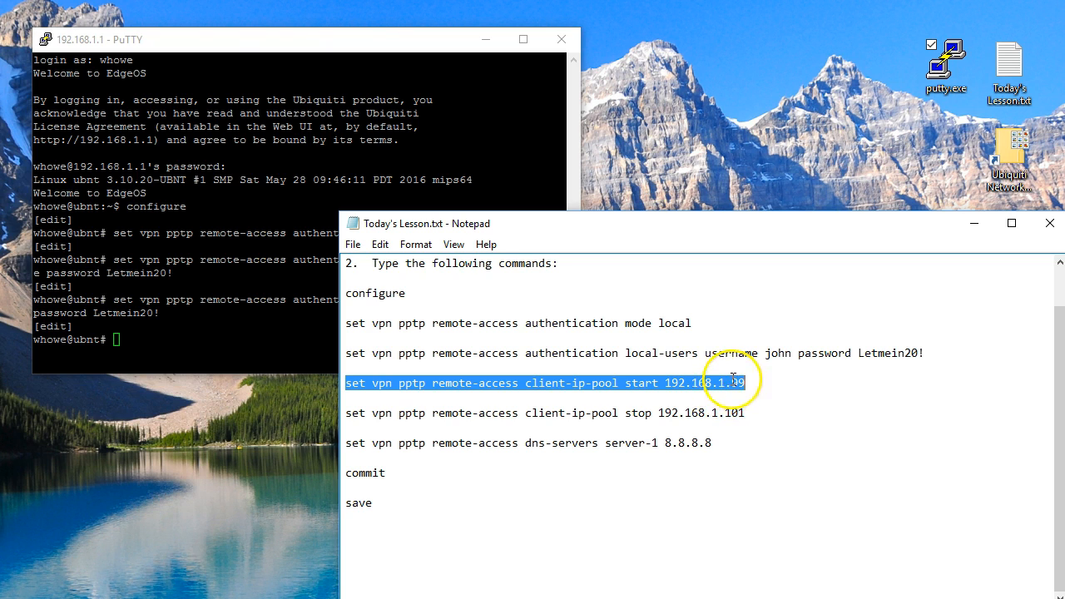
pyautogui.moveTo(723, 401)
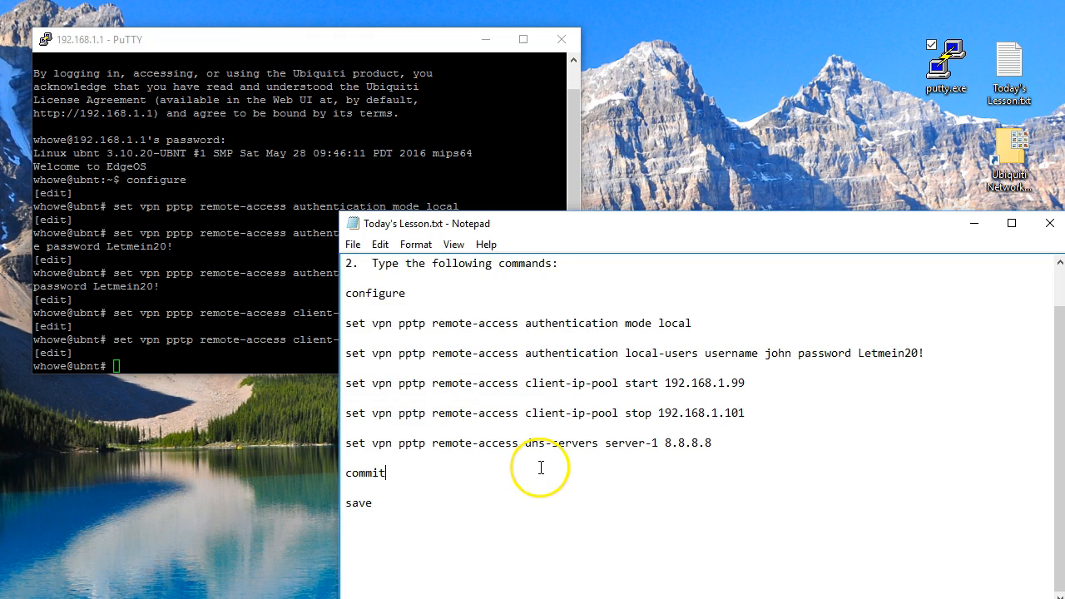
pyautogui.moveTo(351, 443)
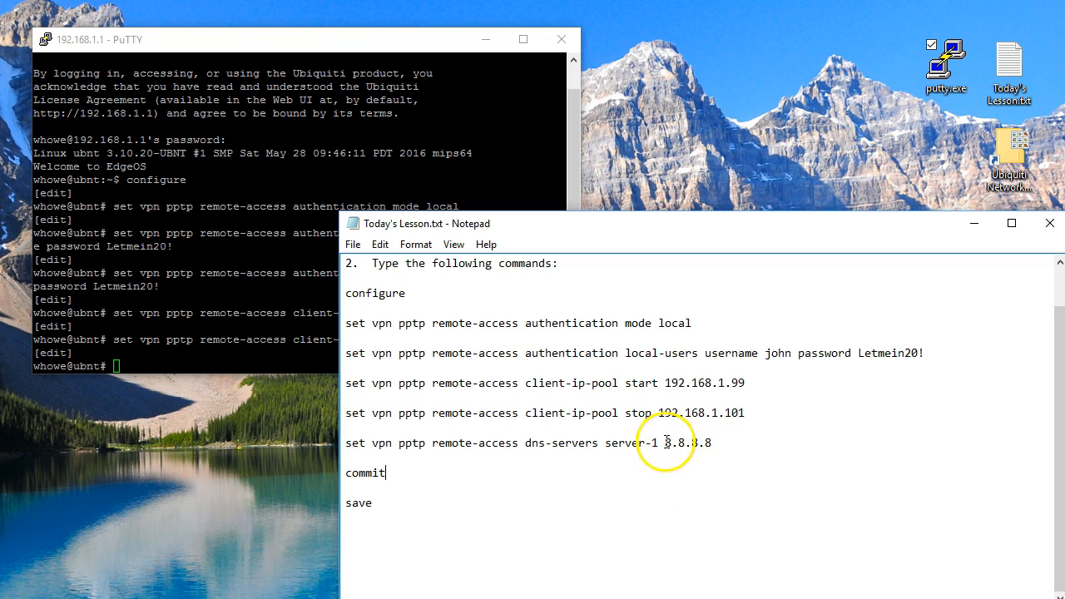
pyautogui.moveTo(732, 514)
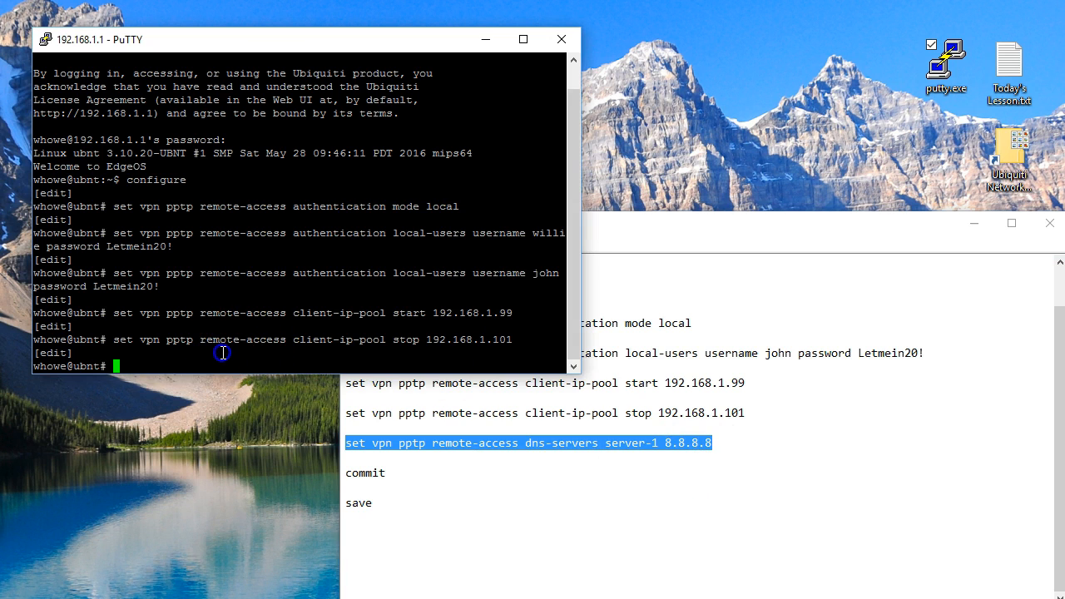
# Set PPTP DNS server-1 to 8.8.8.8, then commit and save the configuration
pyautogui.write('set vpn pptp remote-access dns-servers server-1 8.8.8.8')
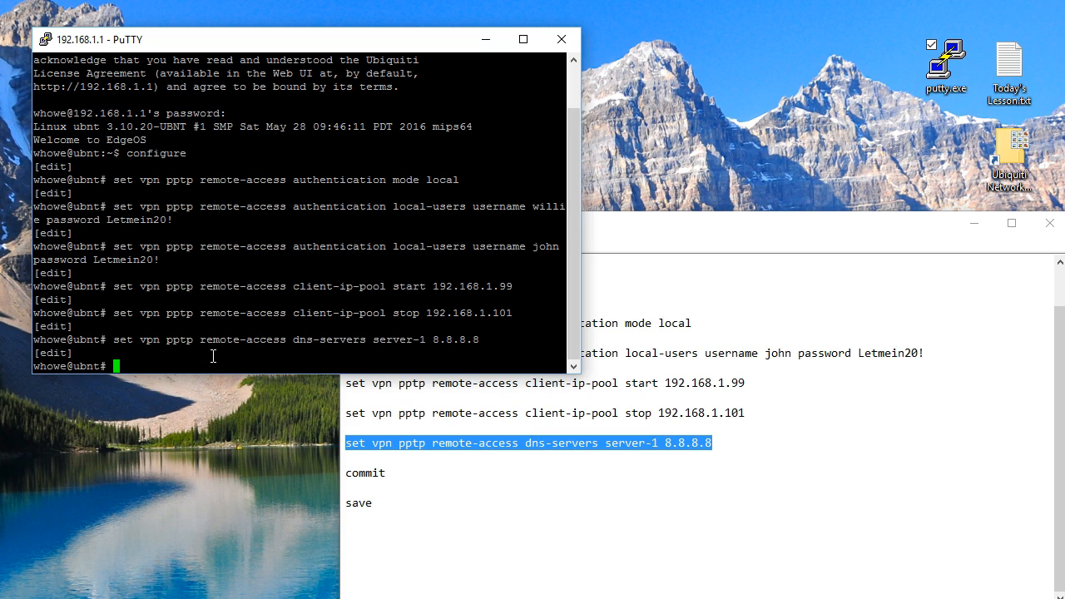
pyautogui.write('commit')
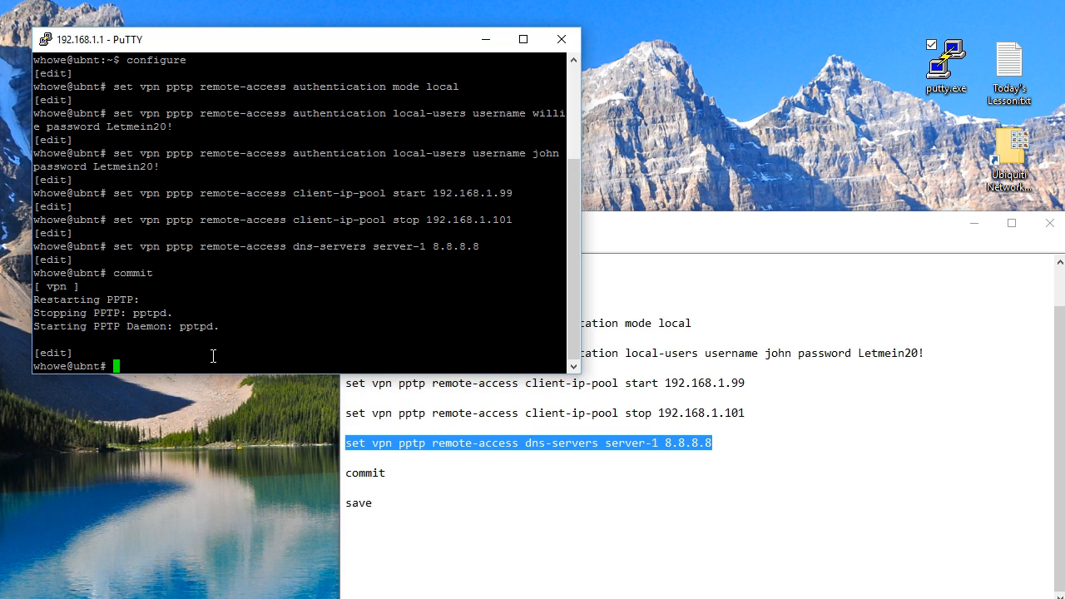
pyautogui.write('save')
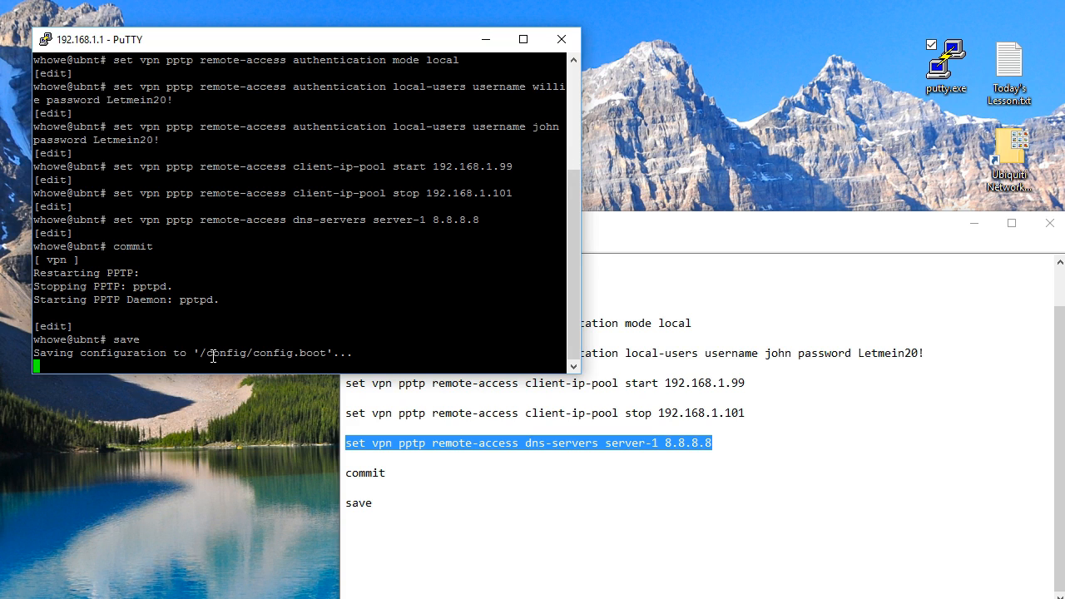
pyautogui.press('Return')
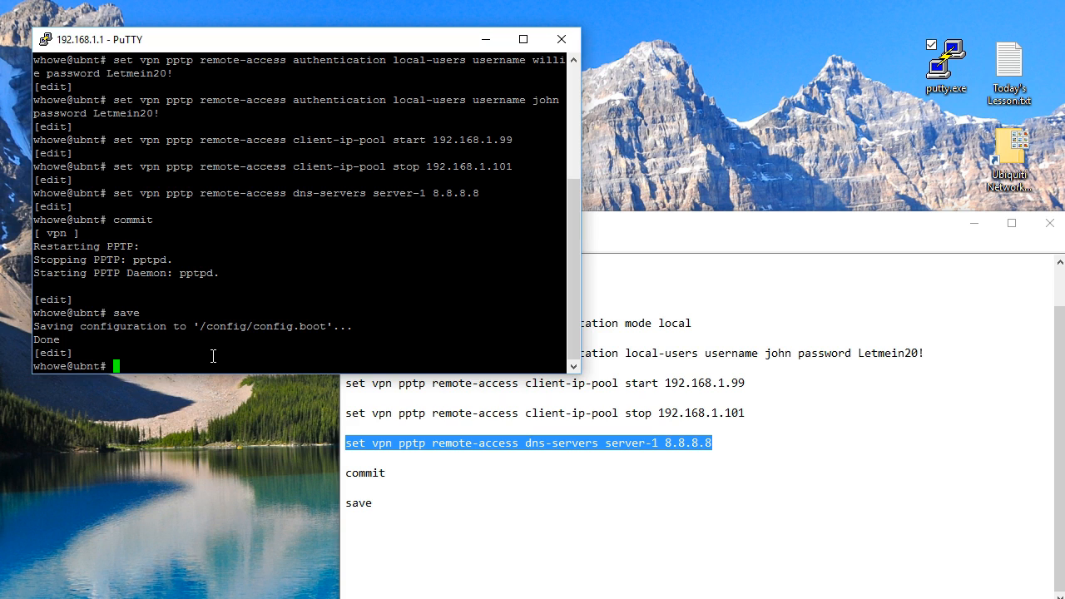
# Run show vpn pptp remote-access authentication local-users to list john and willie
pyautogui.write('show vpn pptp remote-access')
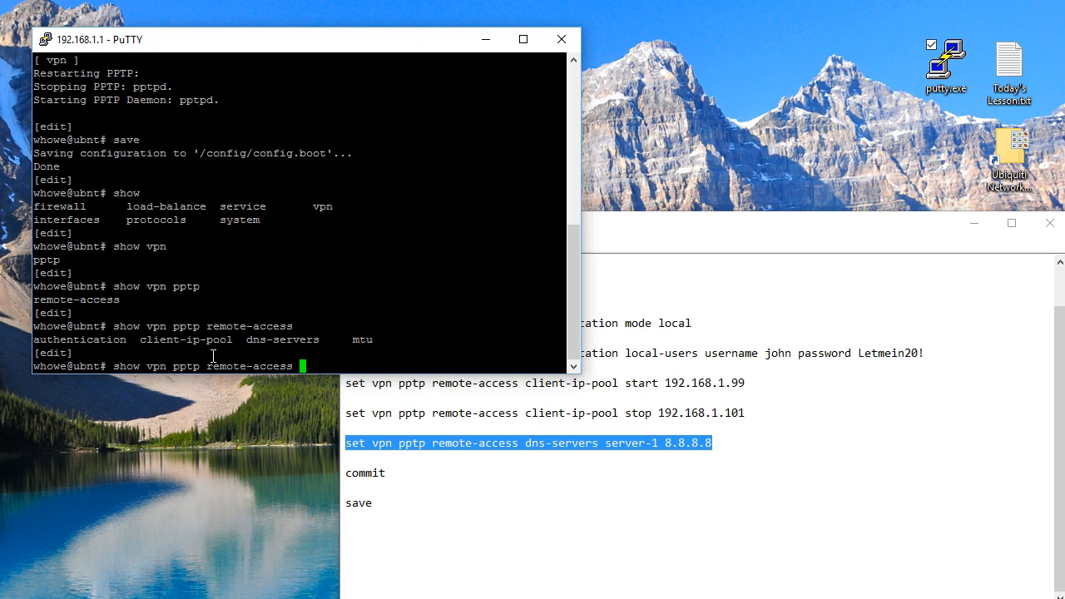
pyautogui.write('authentication')
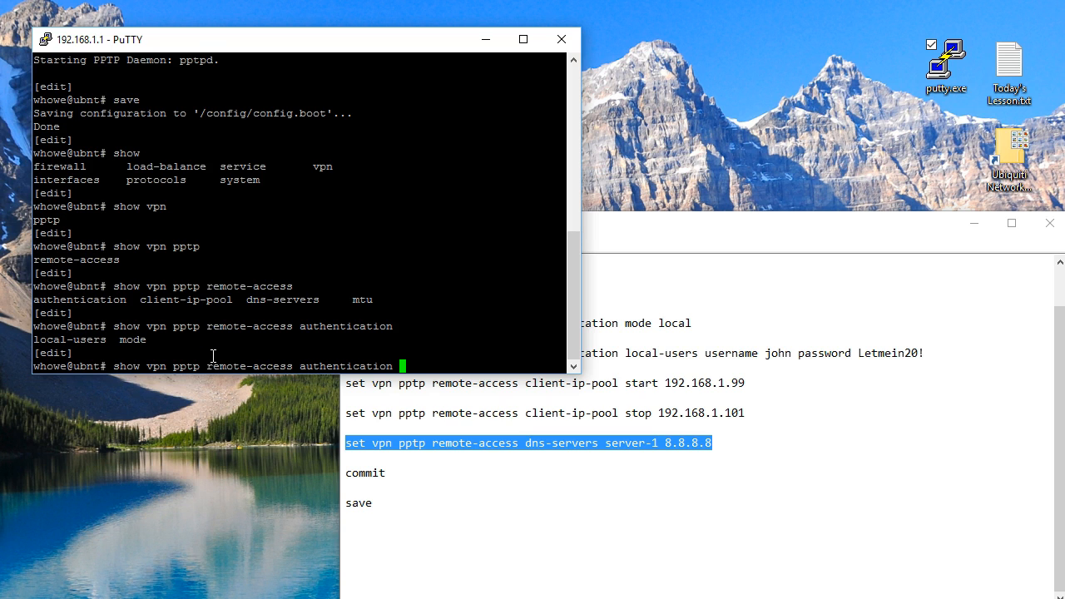
pyautogui.write('local-users')
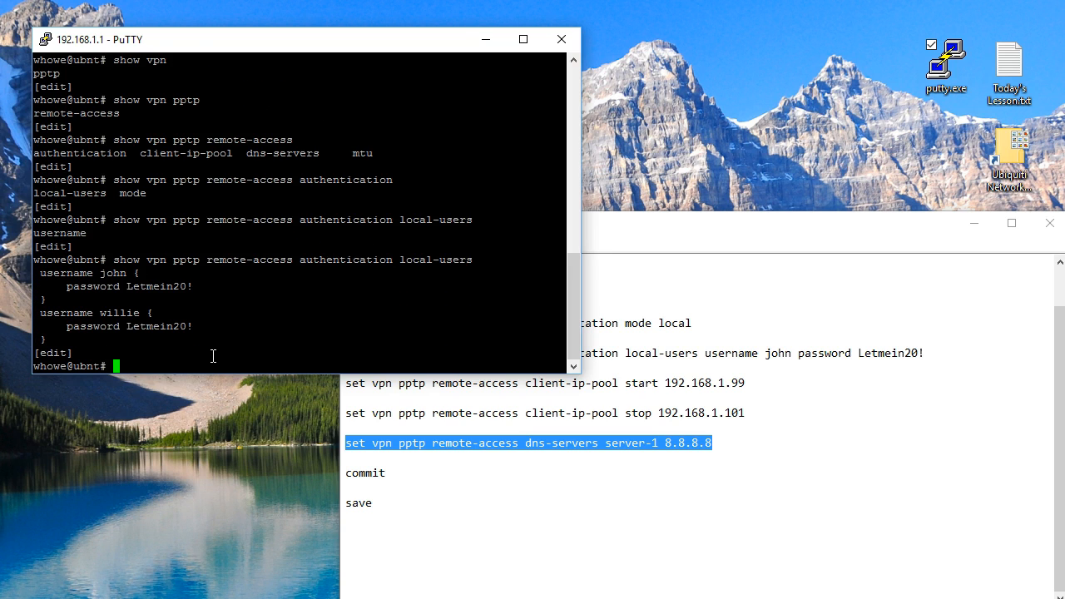
pyautogui.moveTo(119, 264)
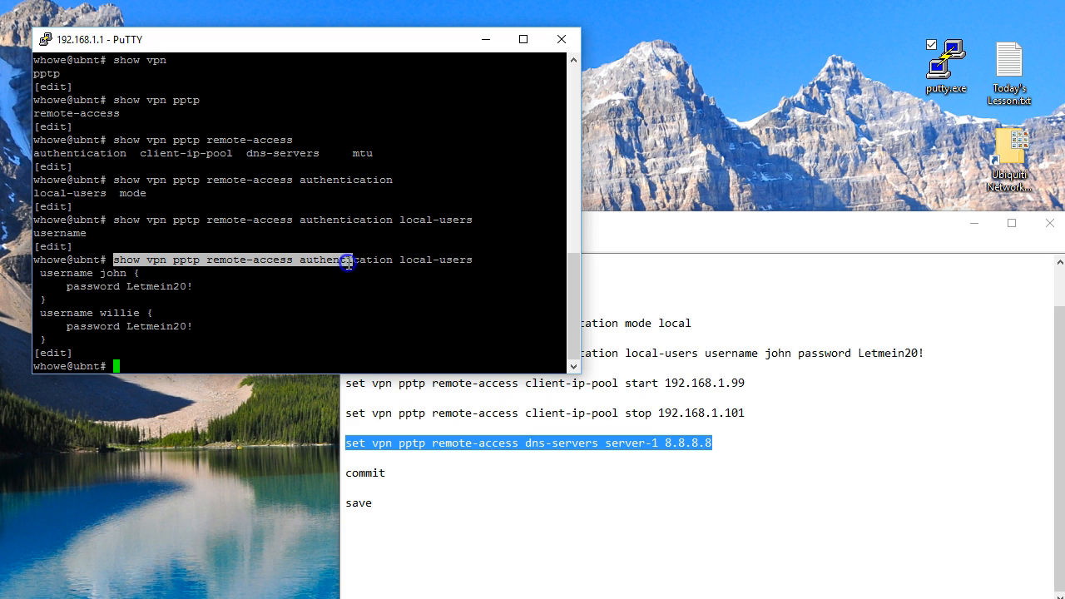
pyautogui.moveTo(359, 295)
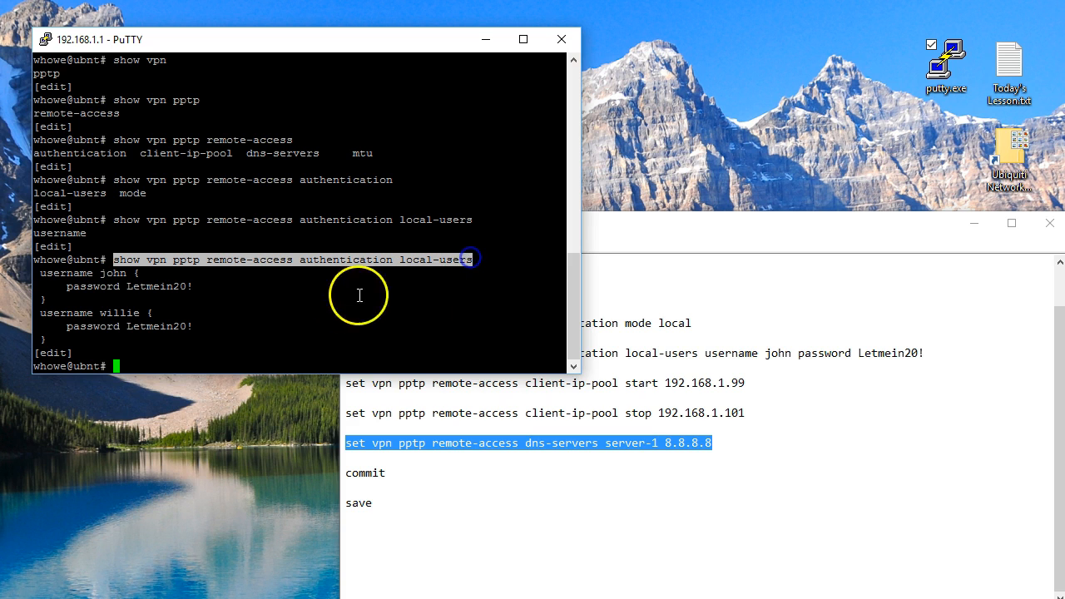
pyautogui.moveTo(163, 368)
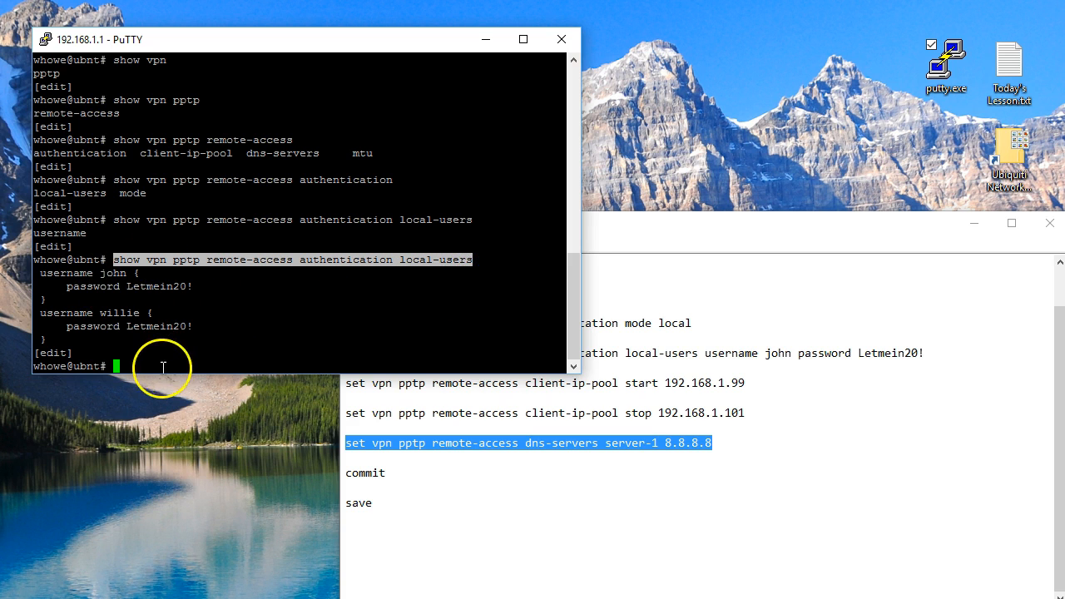